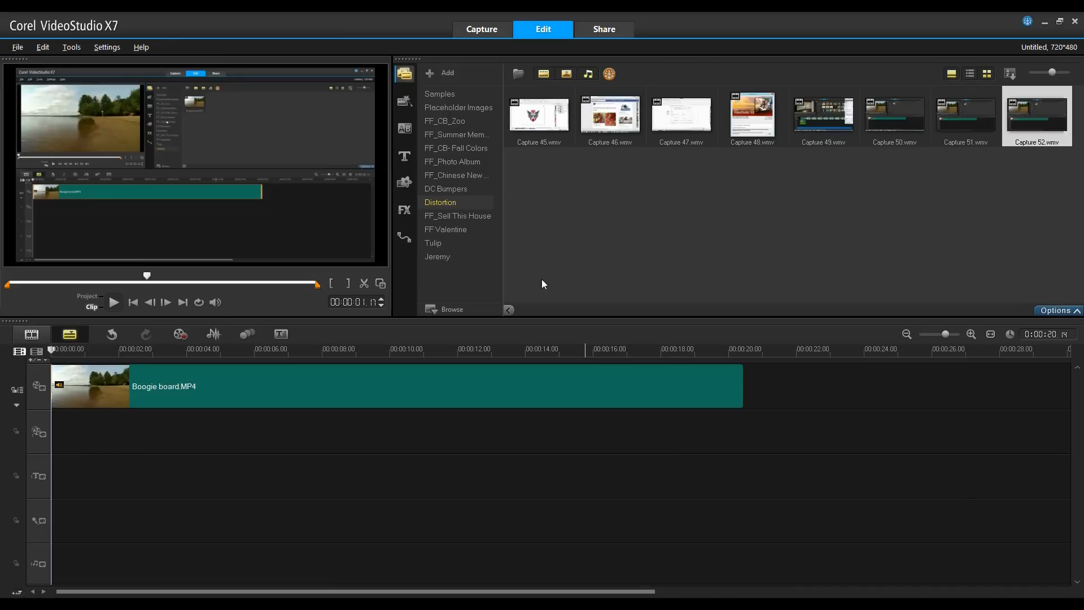
Place the scrubber on the timeline ruler at about 00:00:07, the splashing scene
click(36, 352)
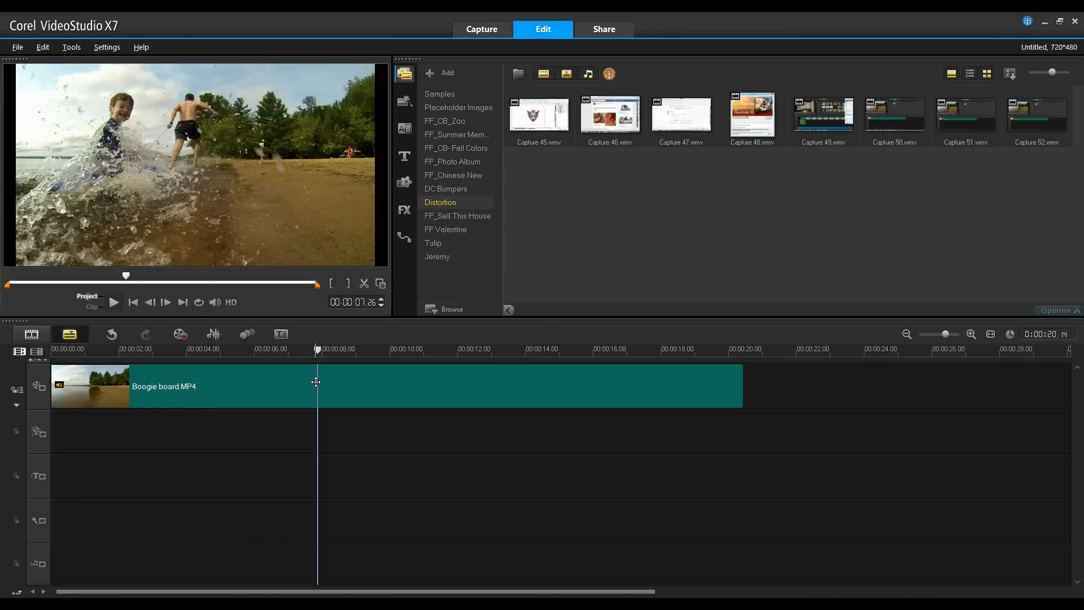
Take a still snapshot of the splash frame from the Boogie board clip
click(311, 385)
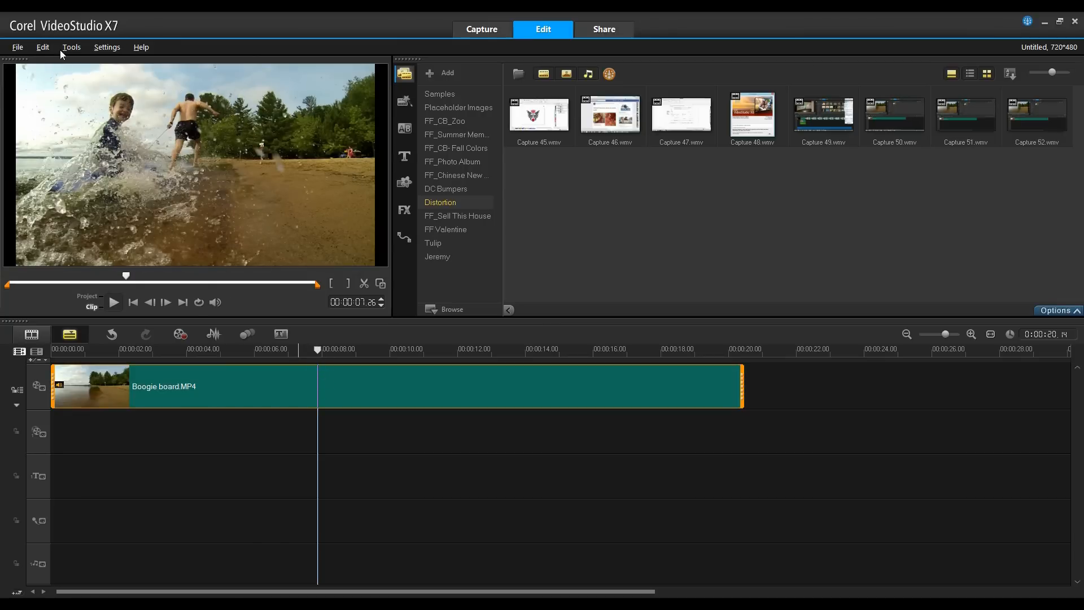
click(43, 47)
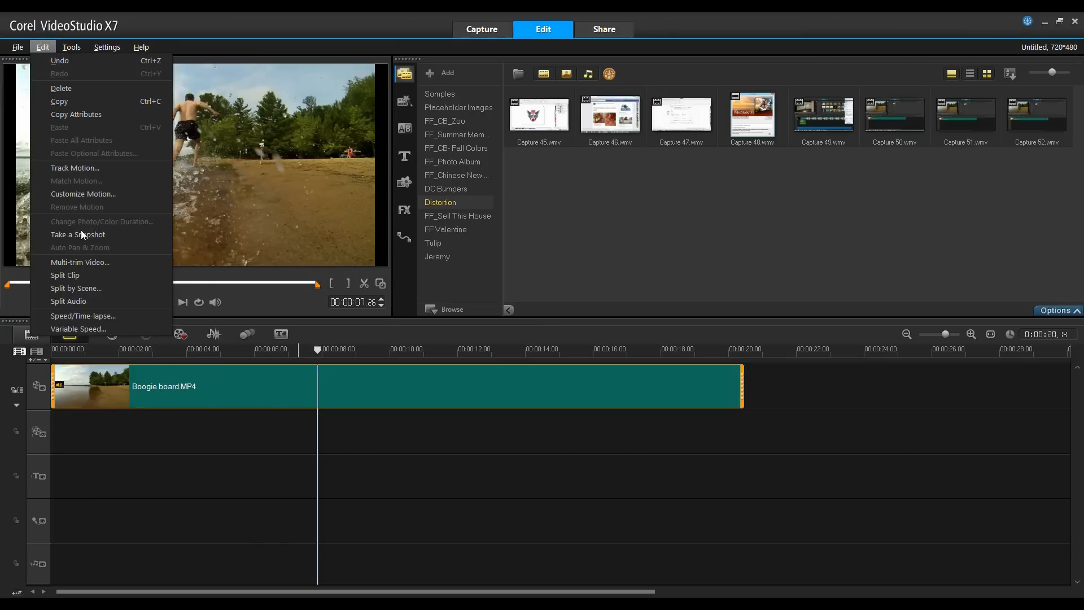
click(77, 234)
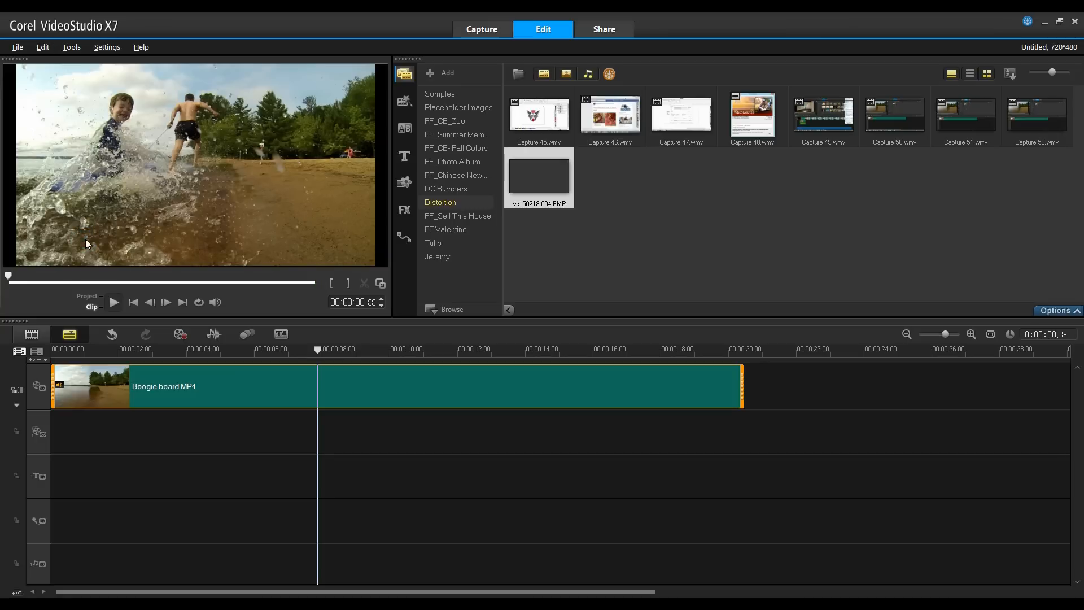
Split the Boogie board clip at the playhead
click(317, 386)
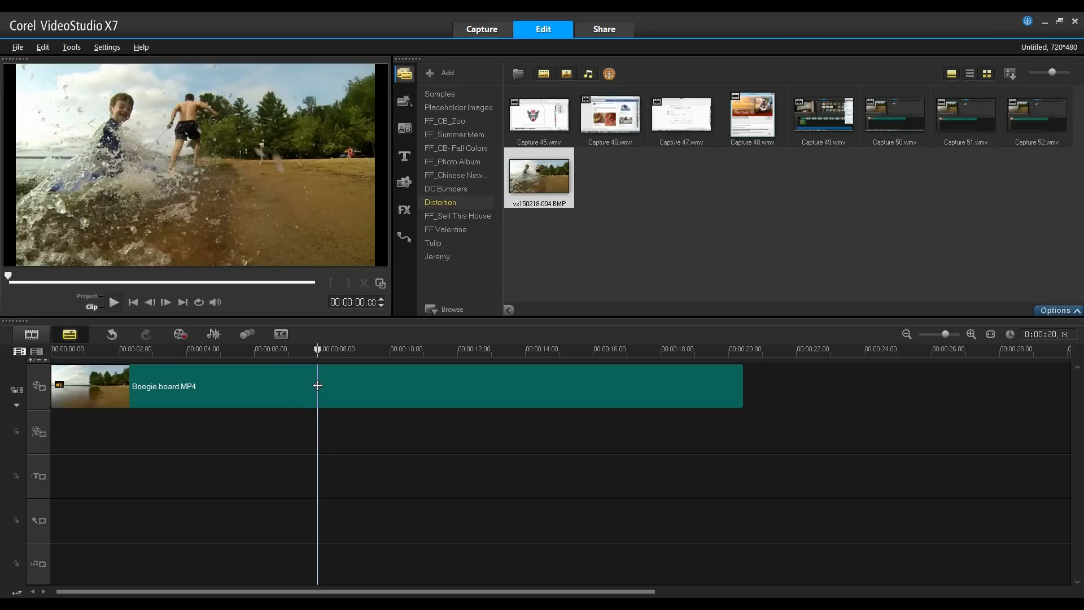
right_click(317, 385)
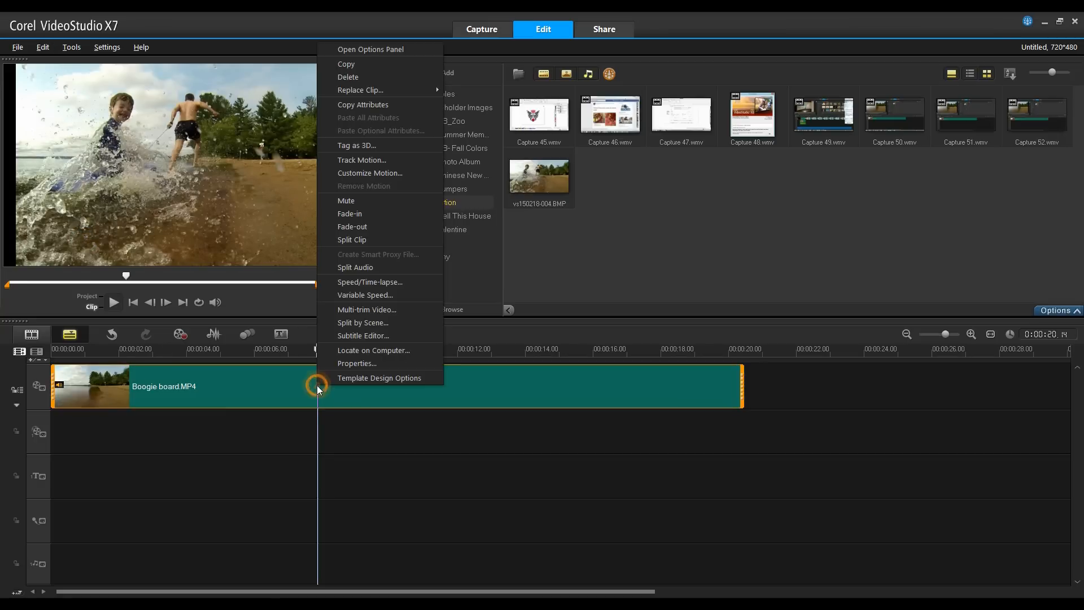
mouse_move(351, 239)
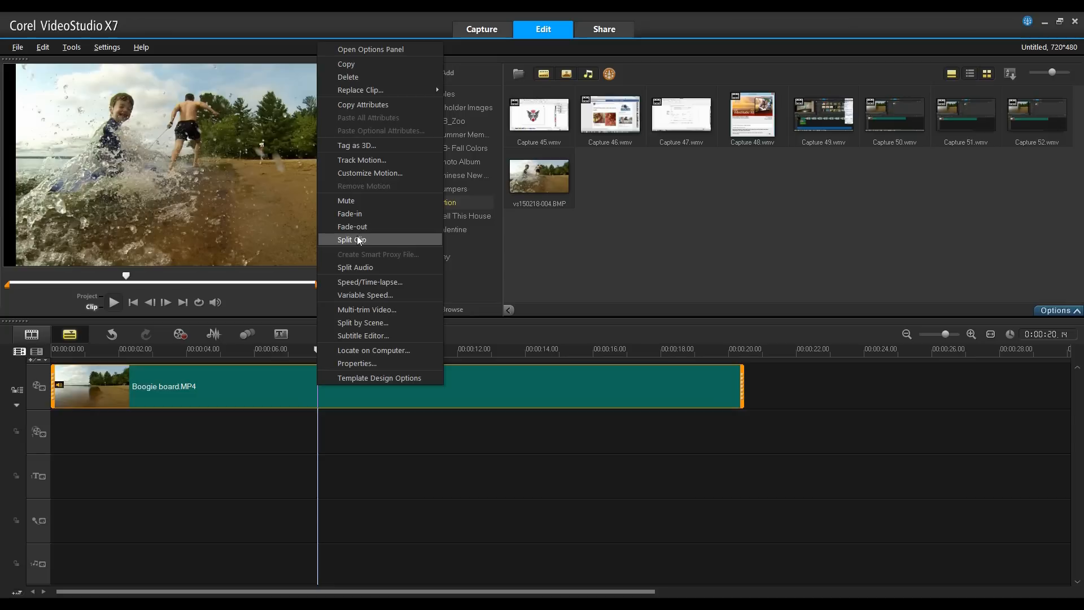
click(351, 239)
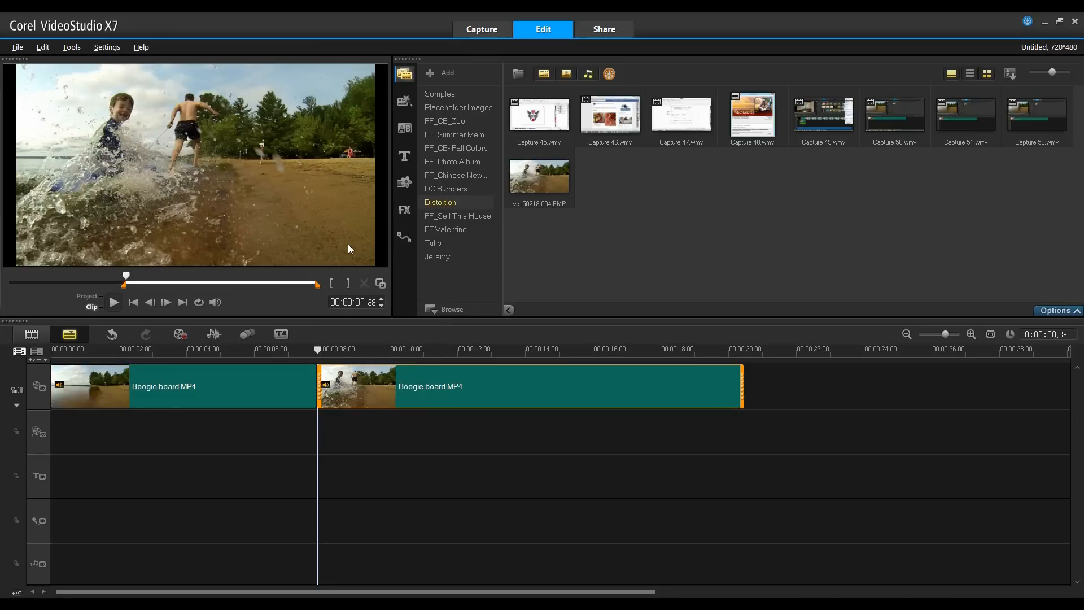
click(539, 174)
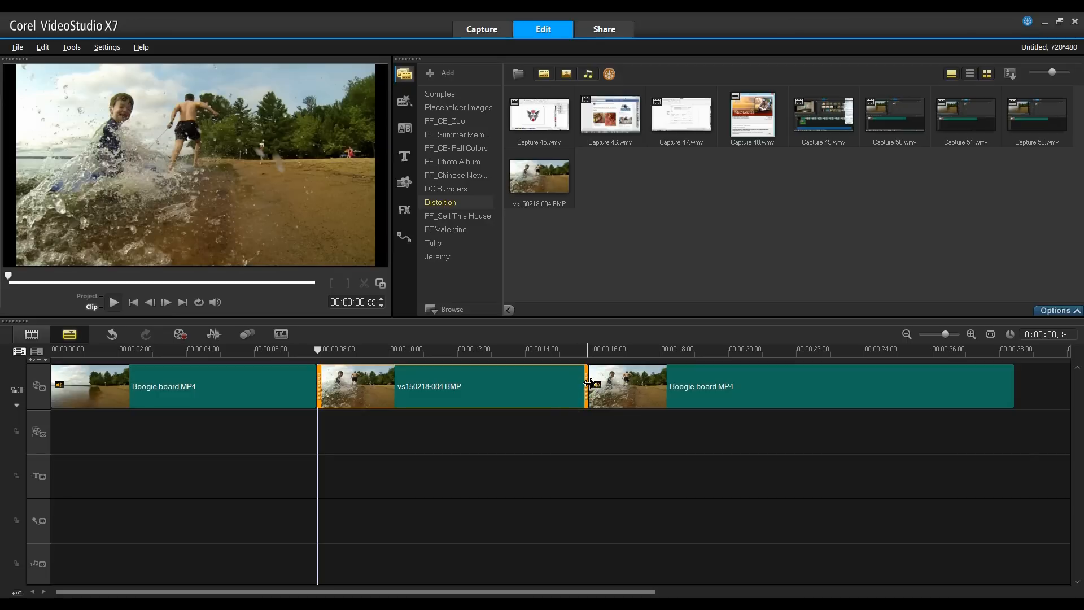
Drag the snapshot still's edge on the timeline to shorten its duration
drag(584, 385, 495, 386)
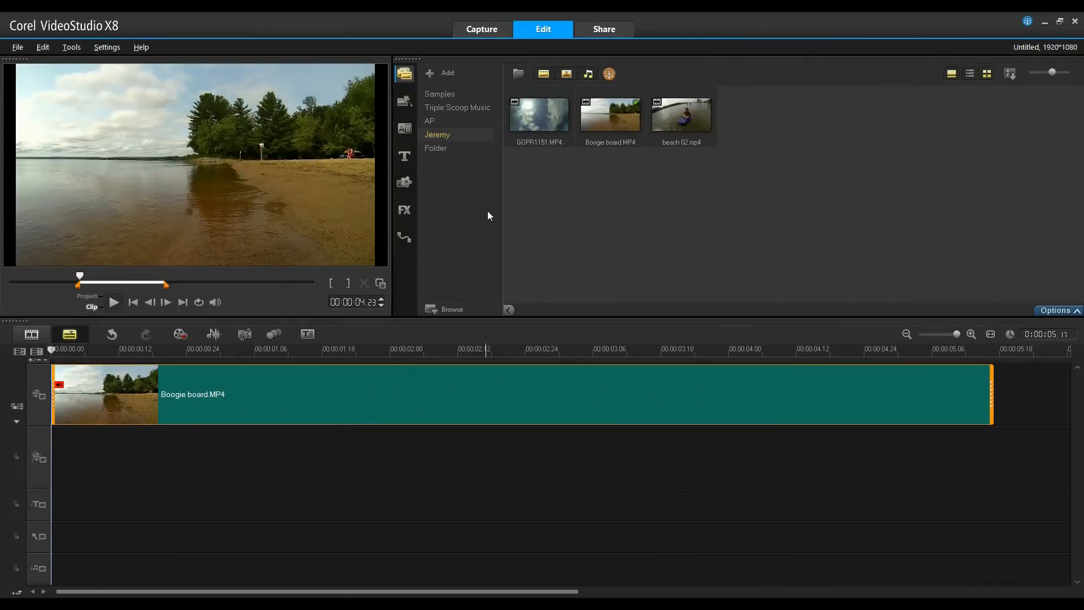
mouse_move(483, 222)
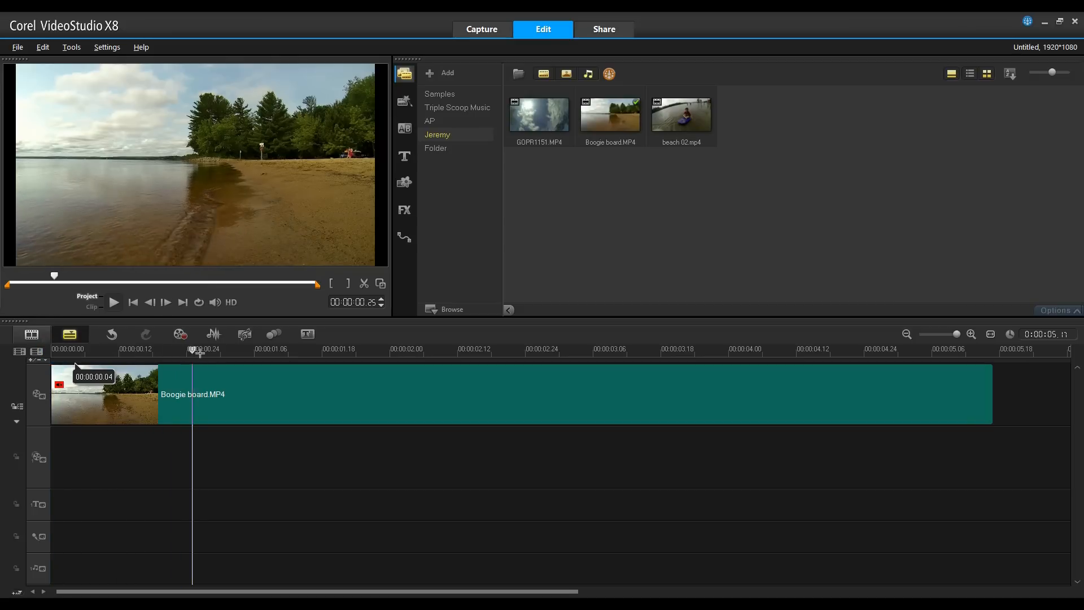
Drag the scrubber along the Boogie board clip to the splashing frame
drag(193, 349, 468, 348)
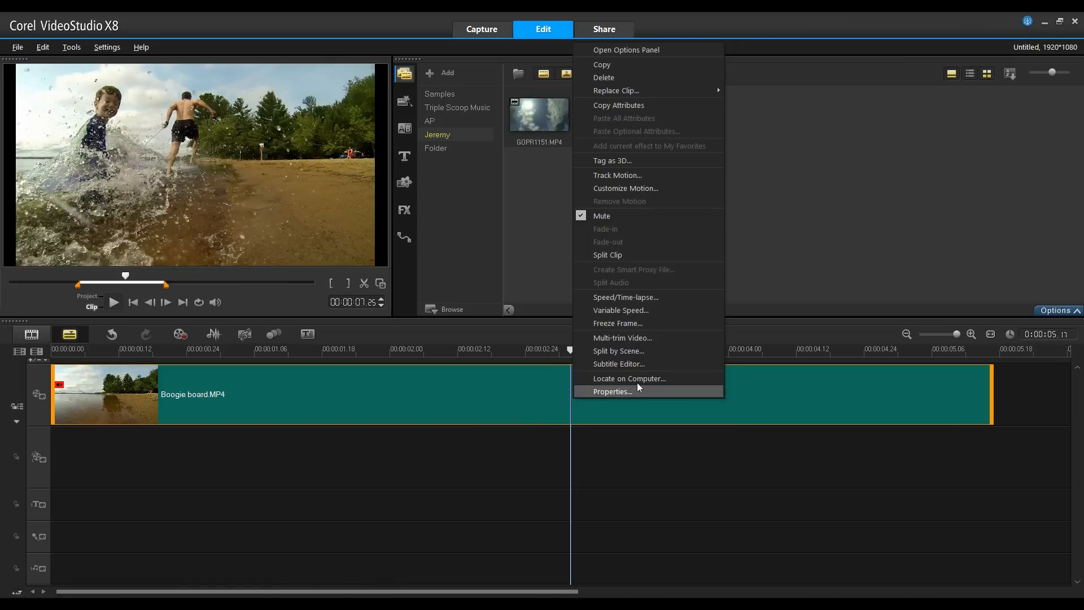
Add a 3-second Freeze Frame of the splash at the playhead
click(617, 323)
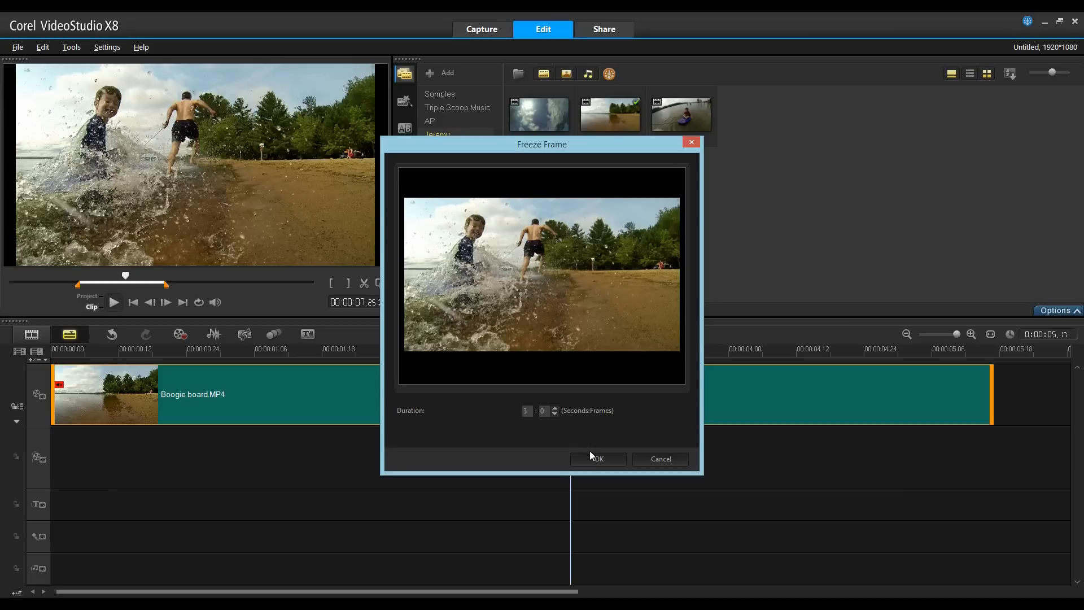
click(596, 458)
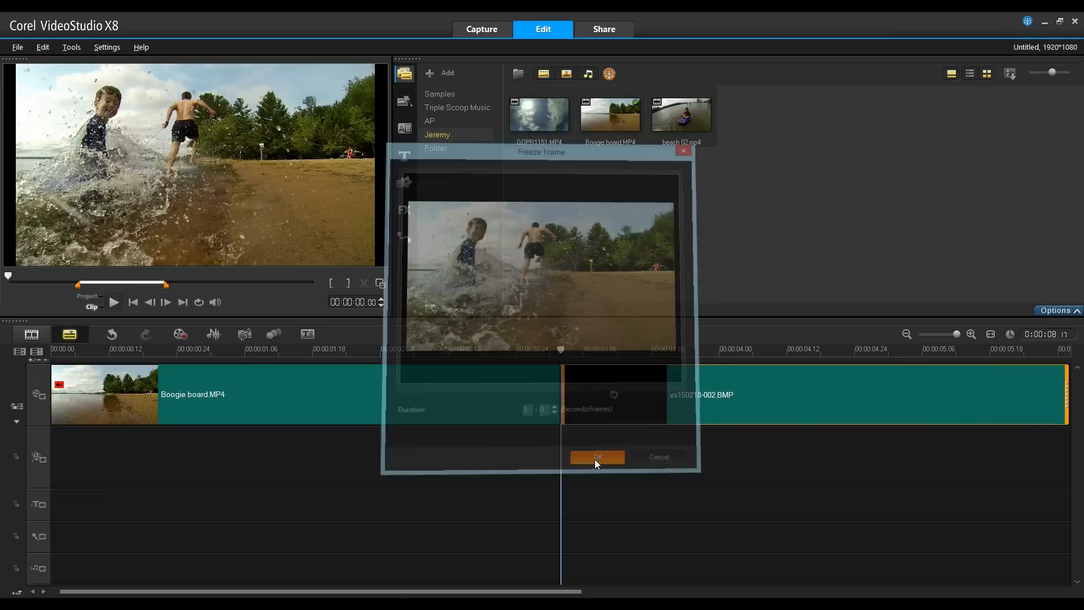
click(596, 456)
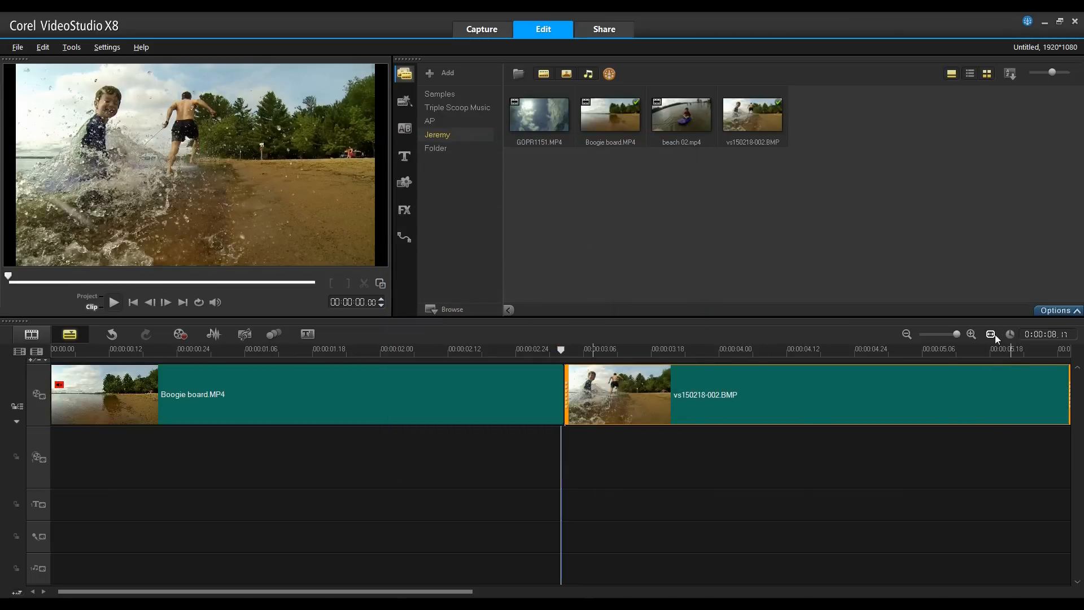